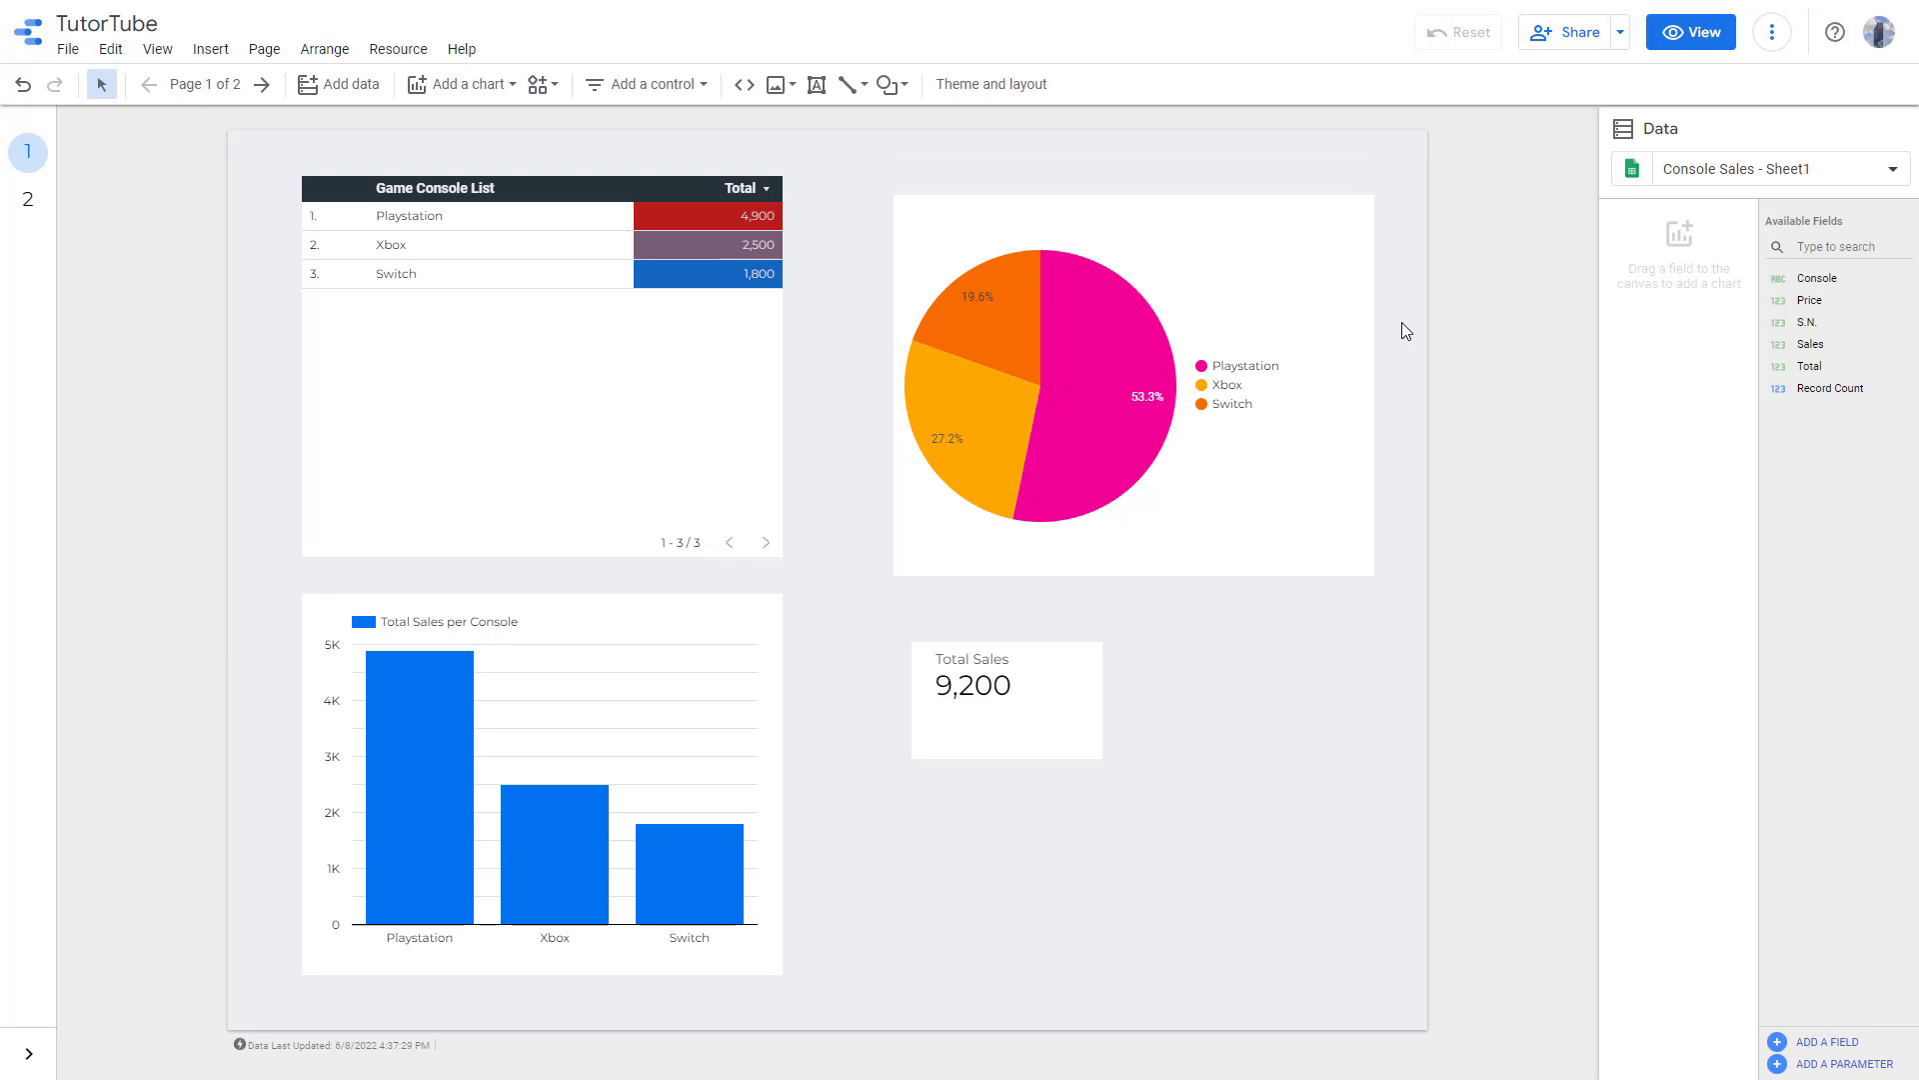
Switch to page 2 showing the sales bar chart and console table
left_click(26, 202)
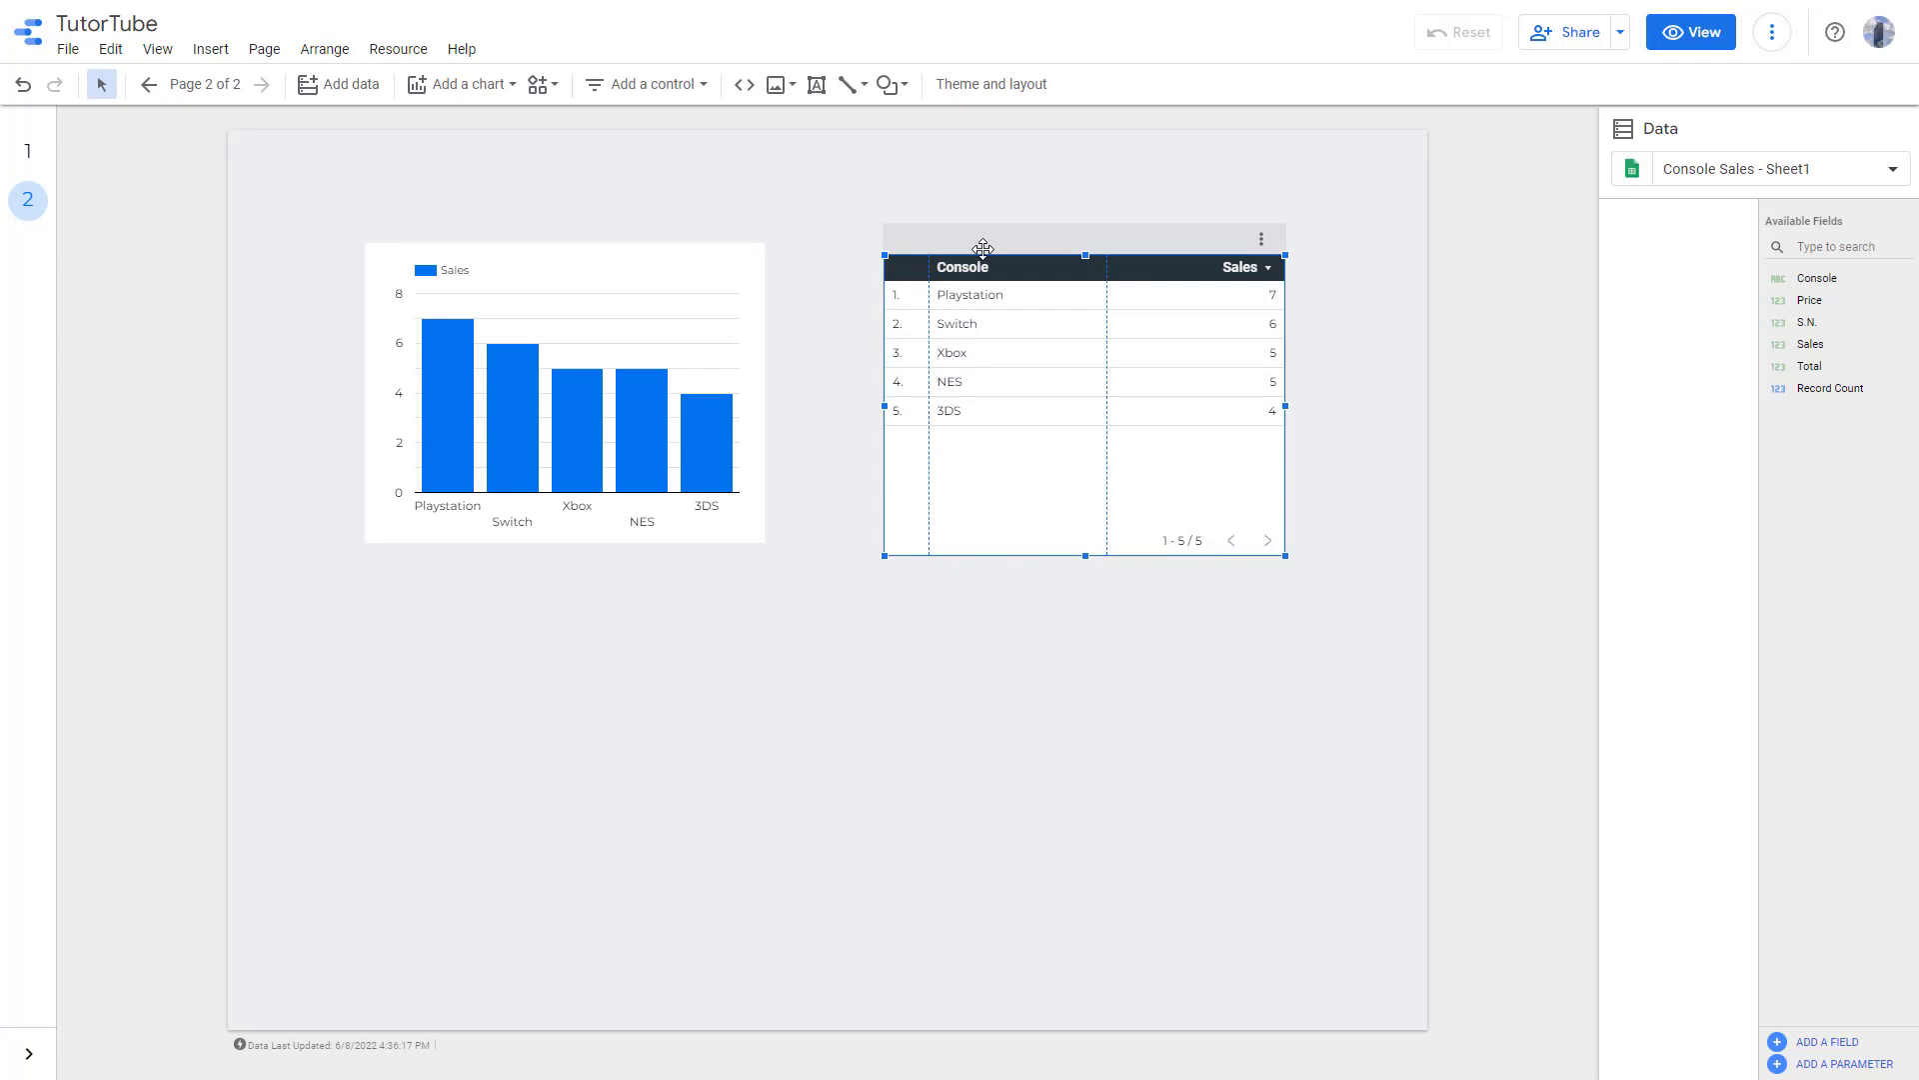
mouse_move(192, 236)
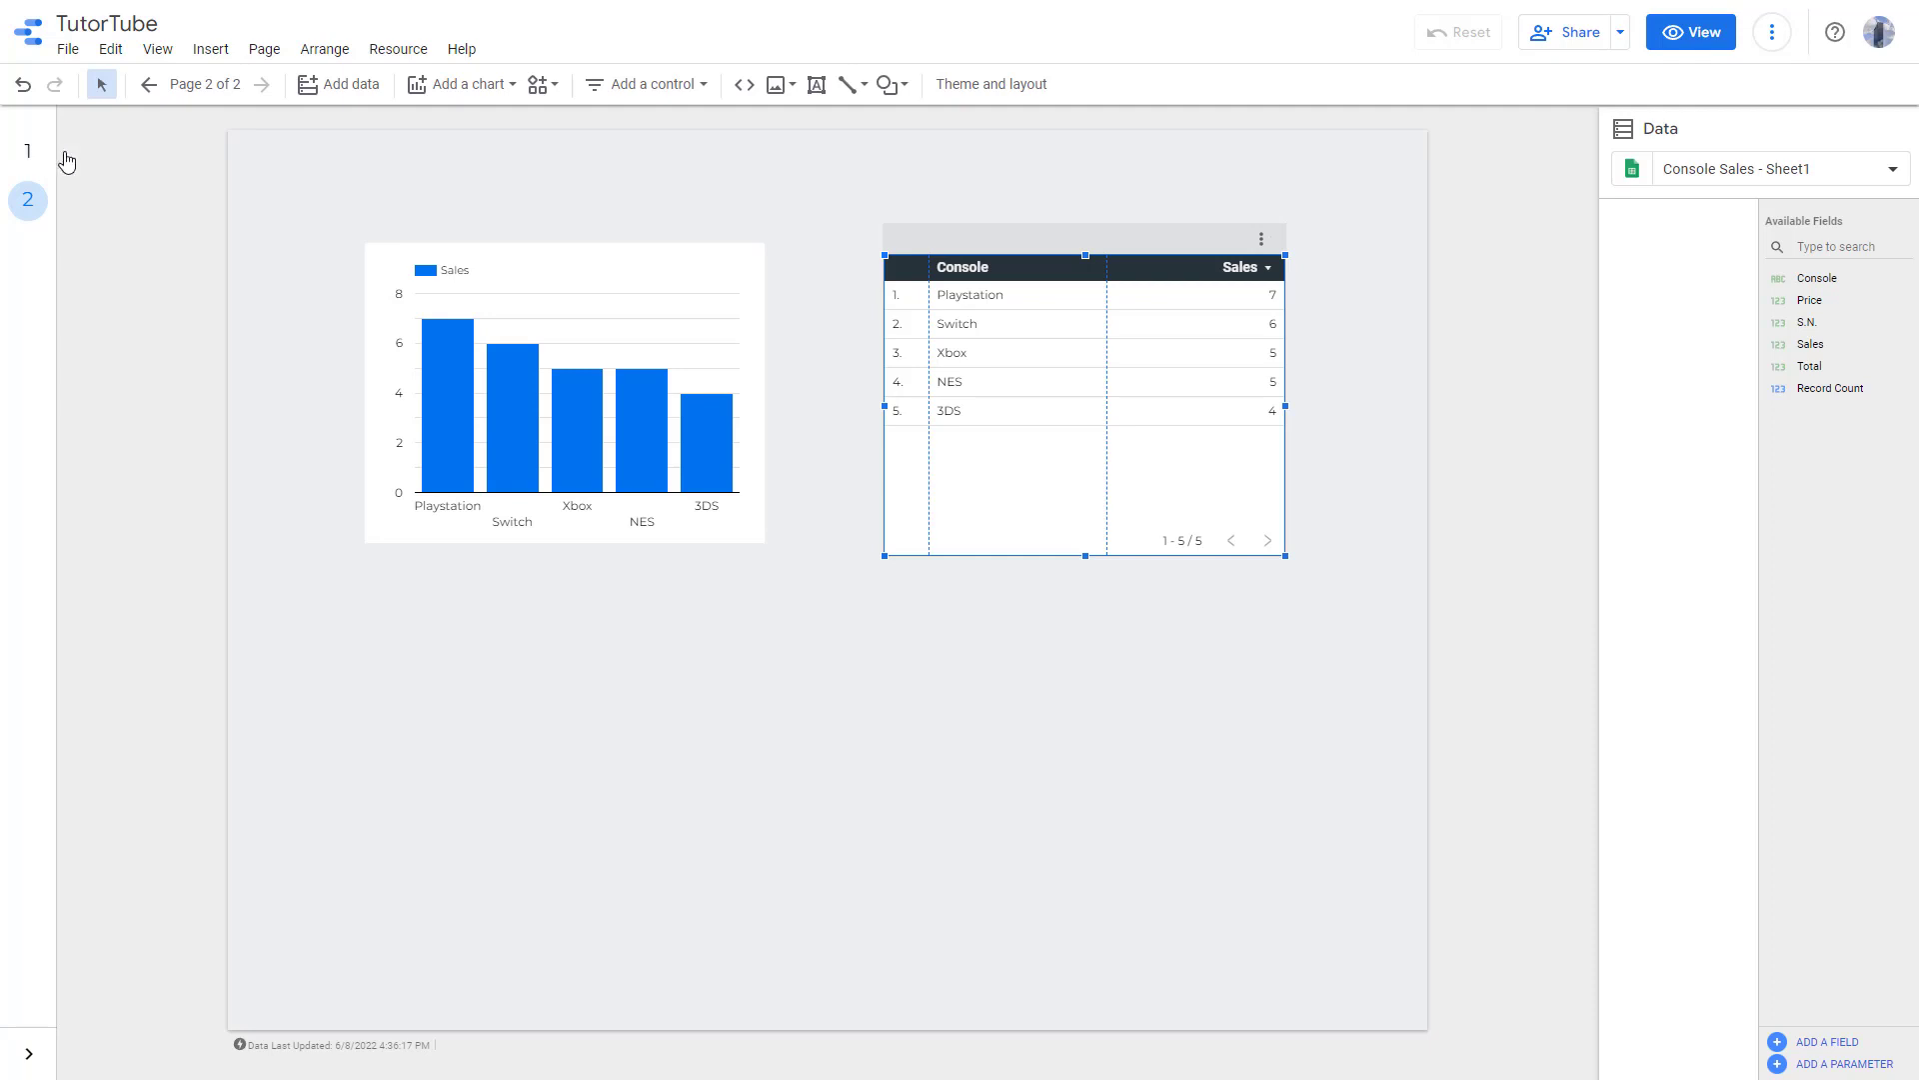
Return to page 1 with the console table, pie chart and sales bar chart
left_click(26, 152)
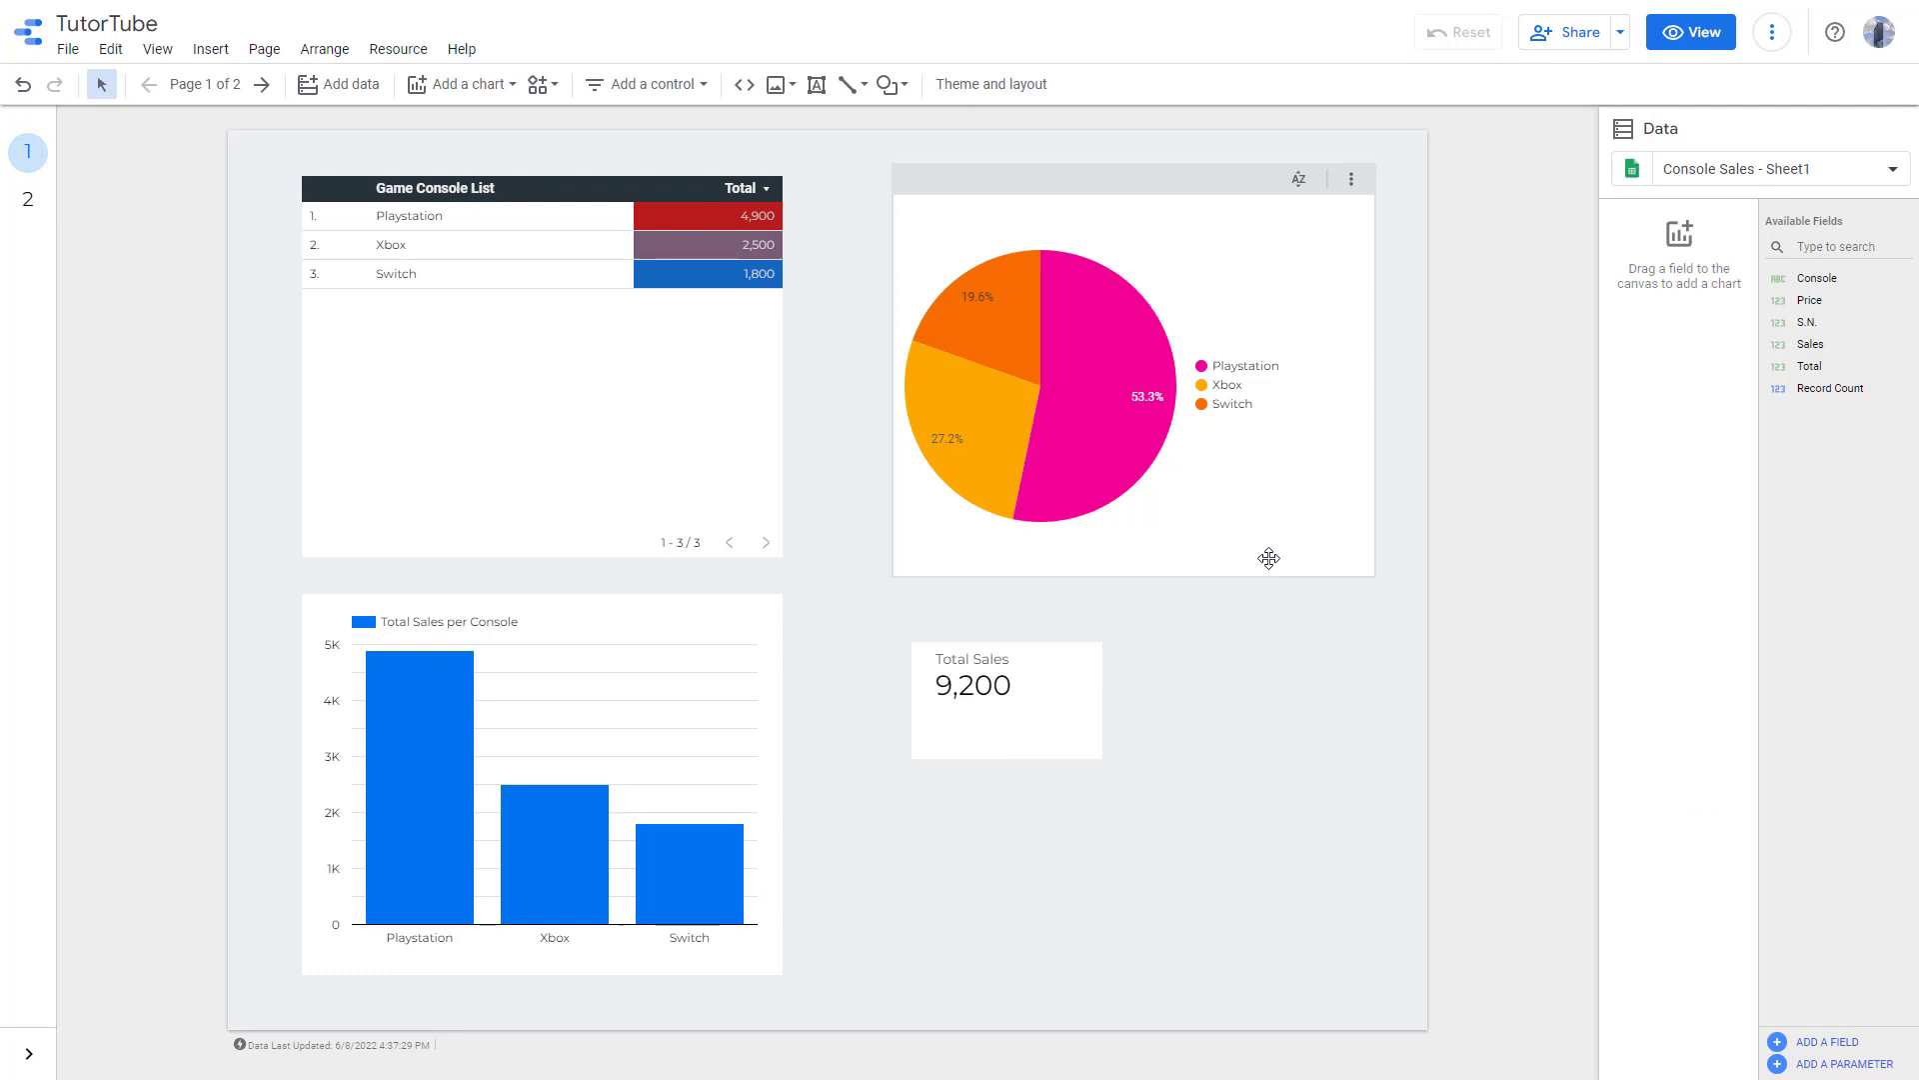
mouse_move(1589, 421)
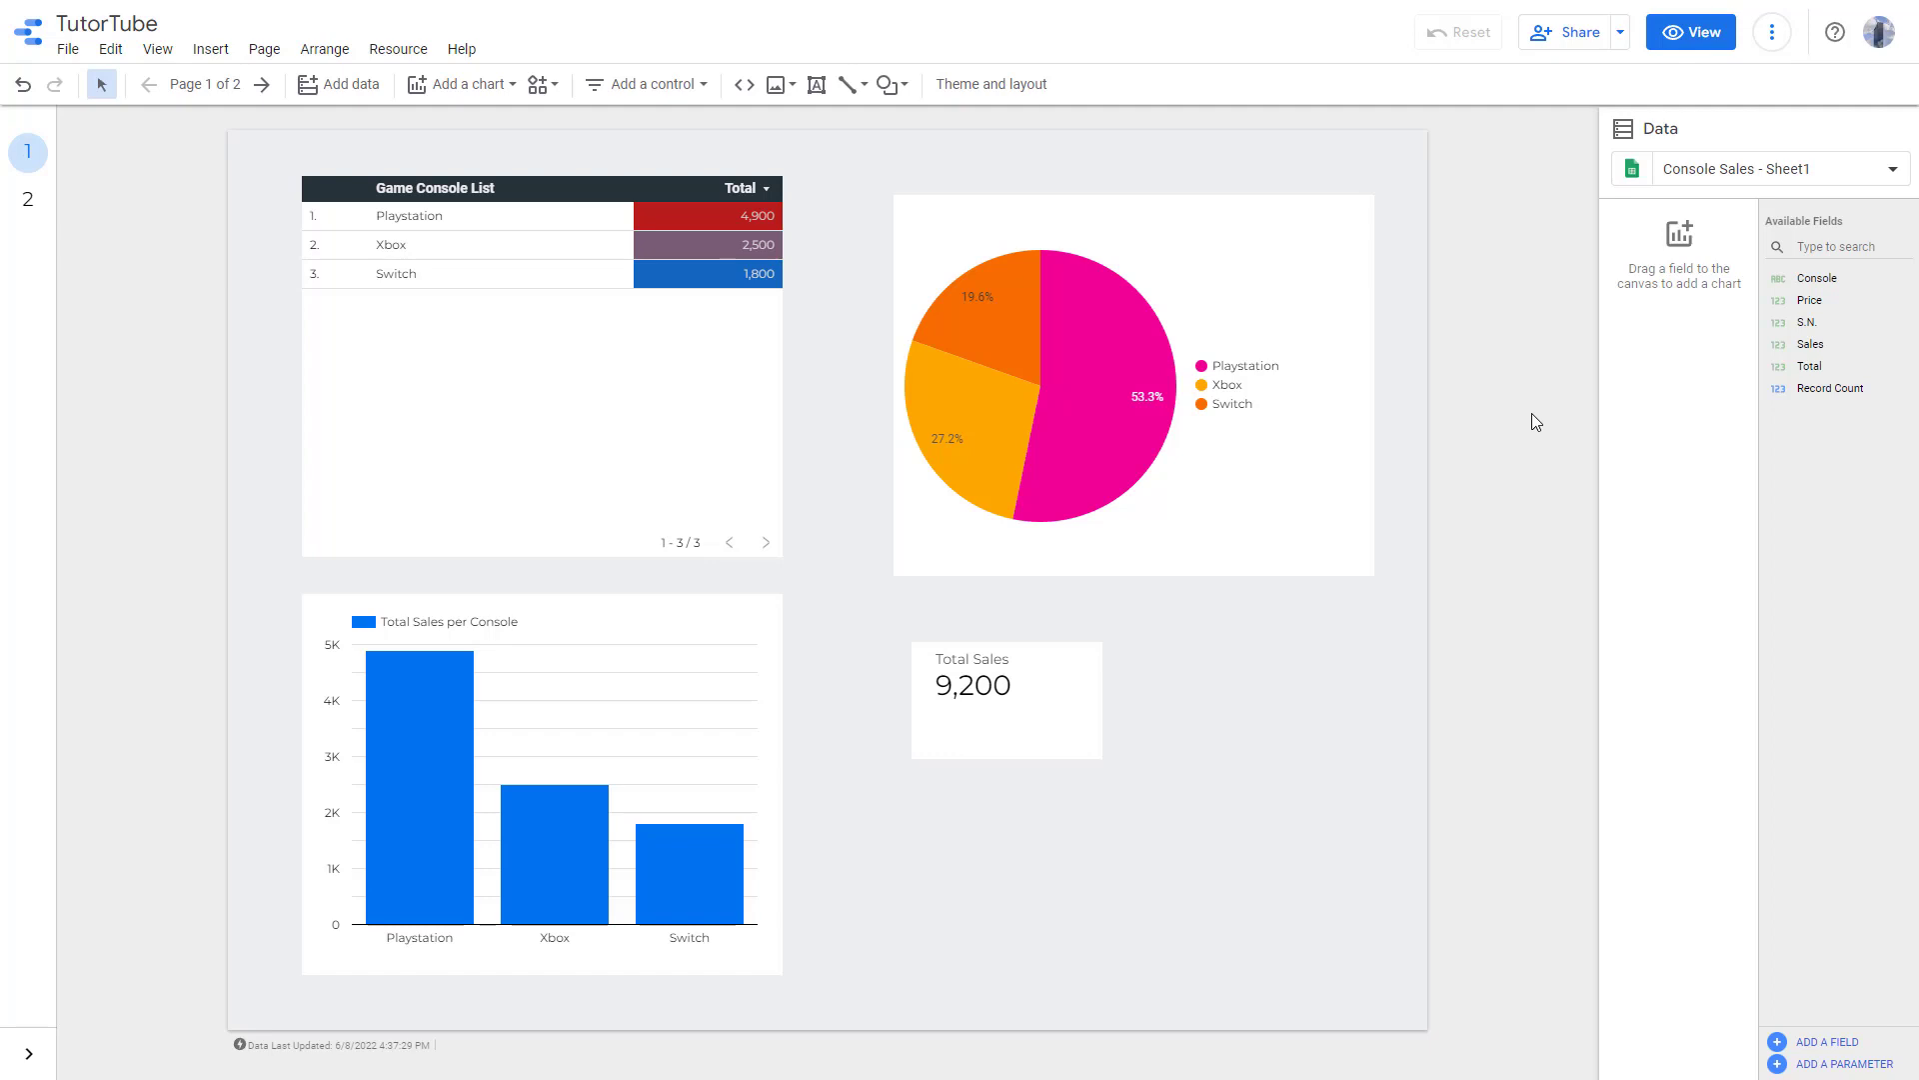
mouse_move(1562, 528)
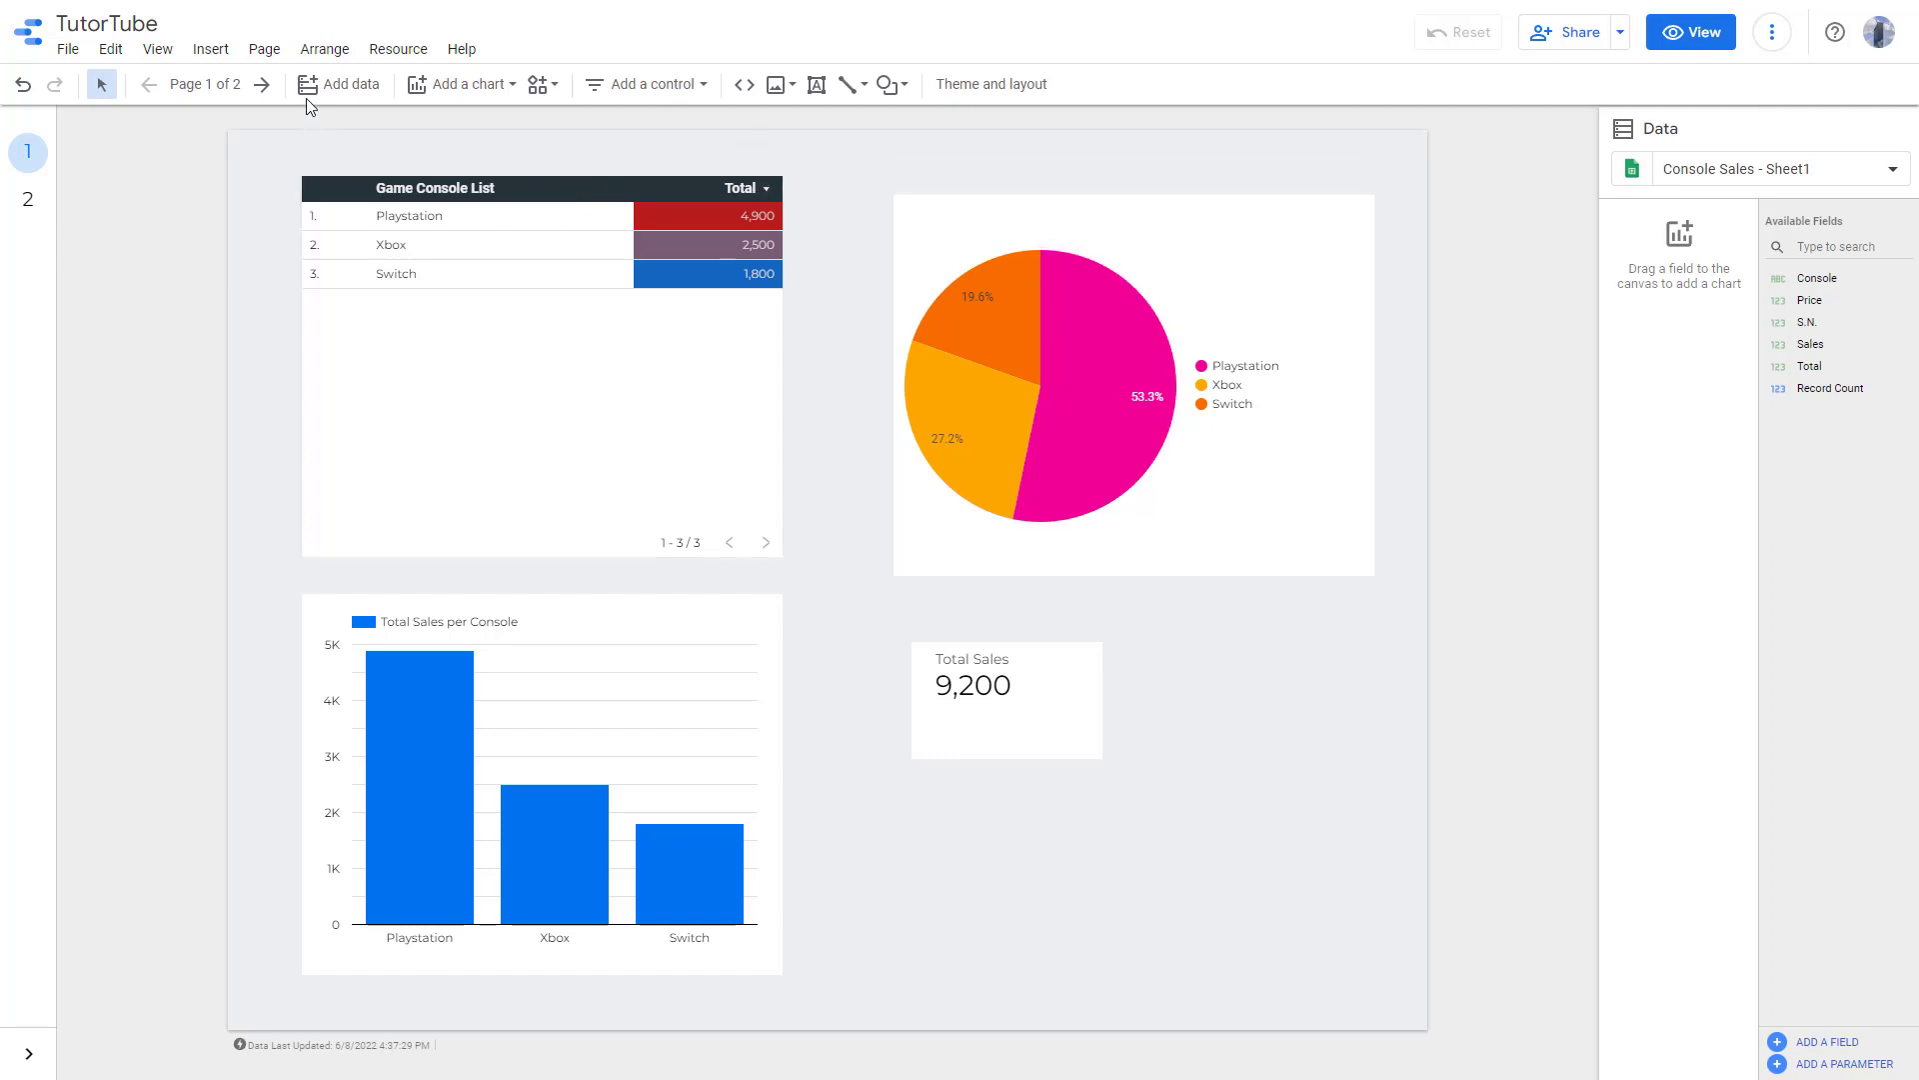
Remove the existing filter so page 1 shows all five consoles and 10,500 total sales
left_click(264, 48)
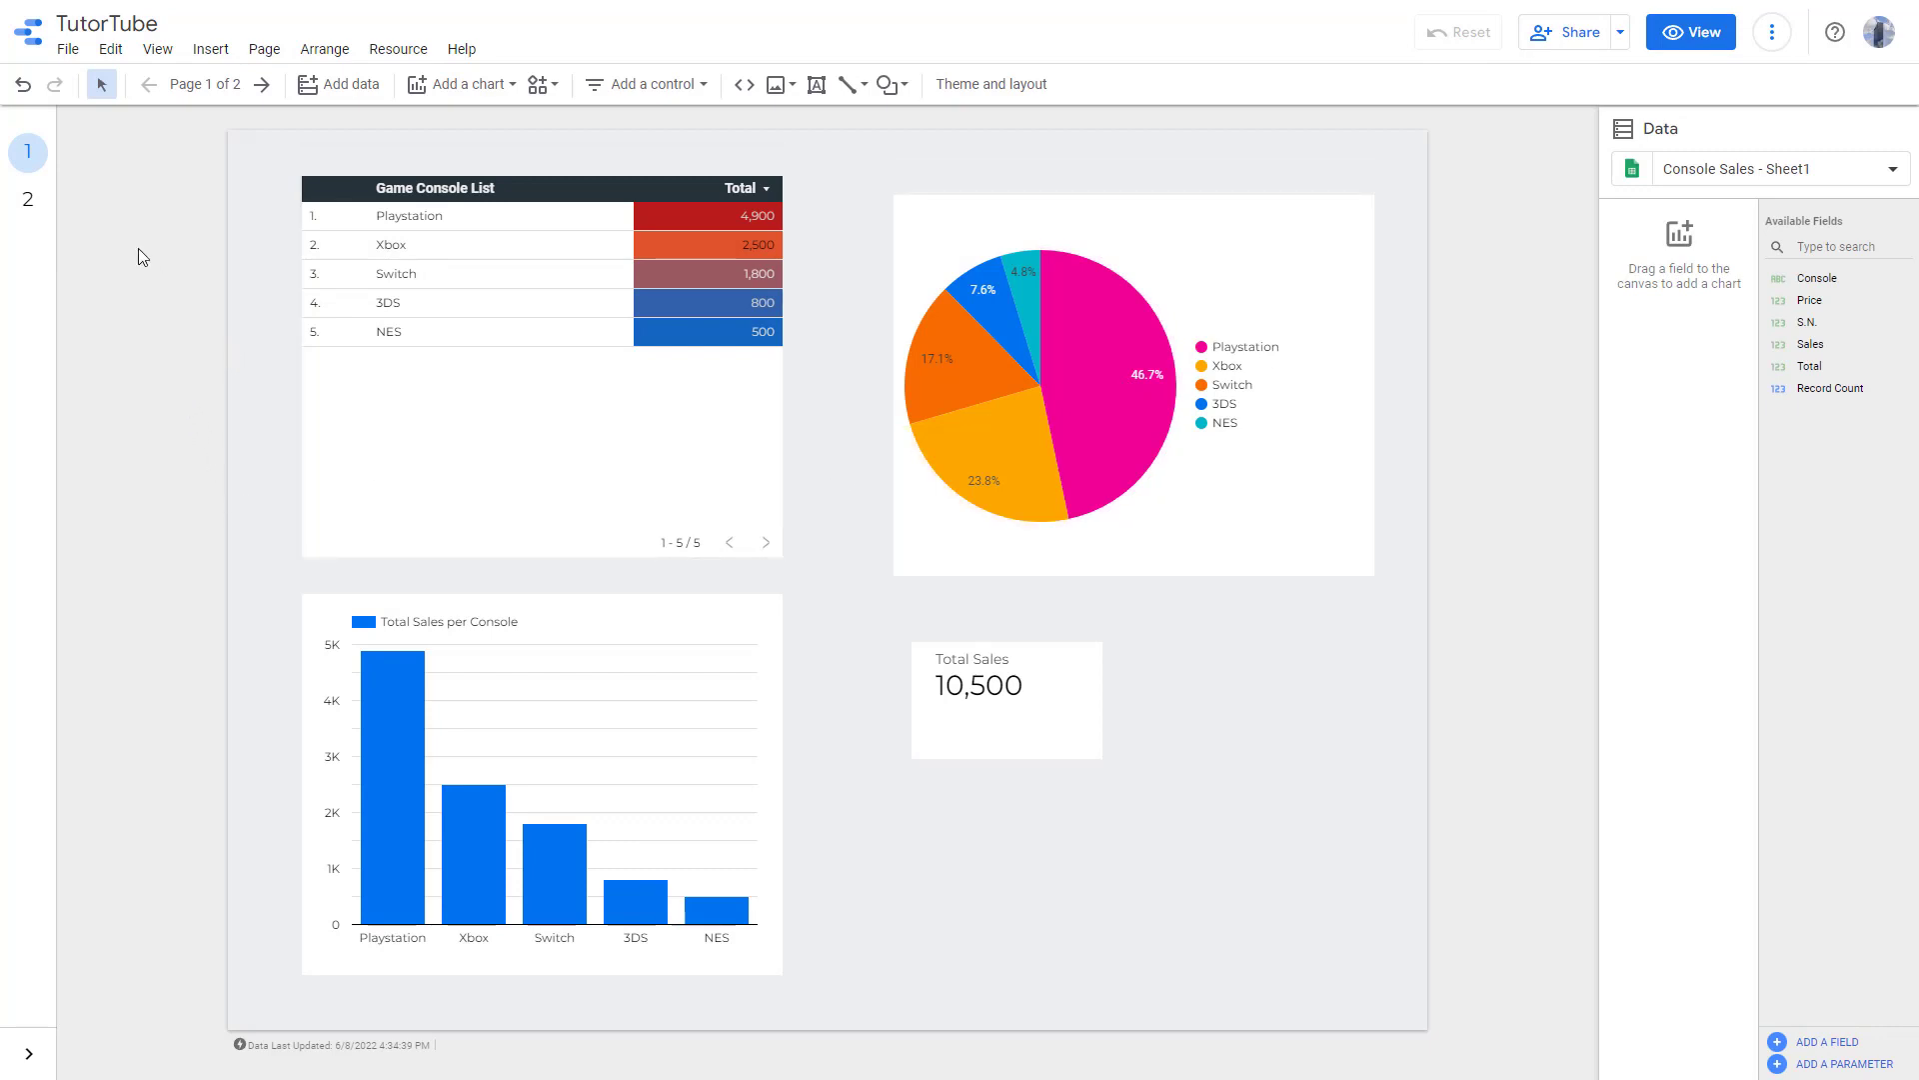
left_click(68, 48)
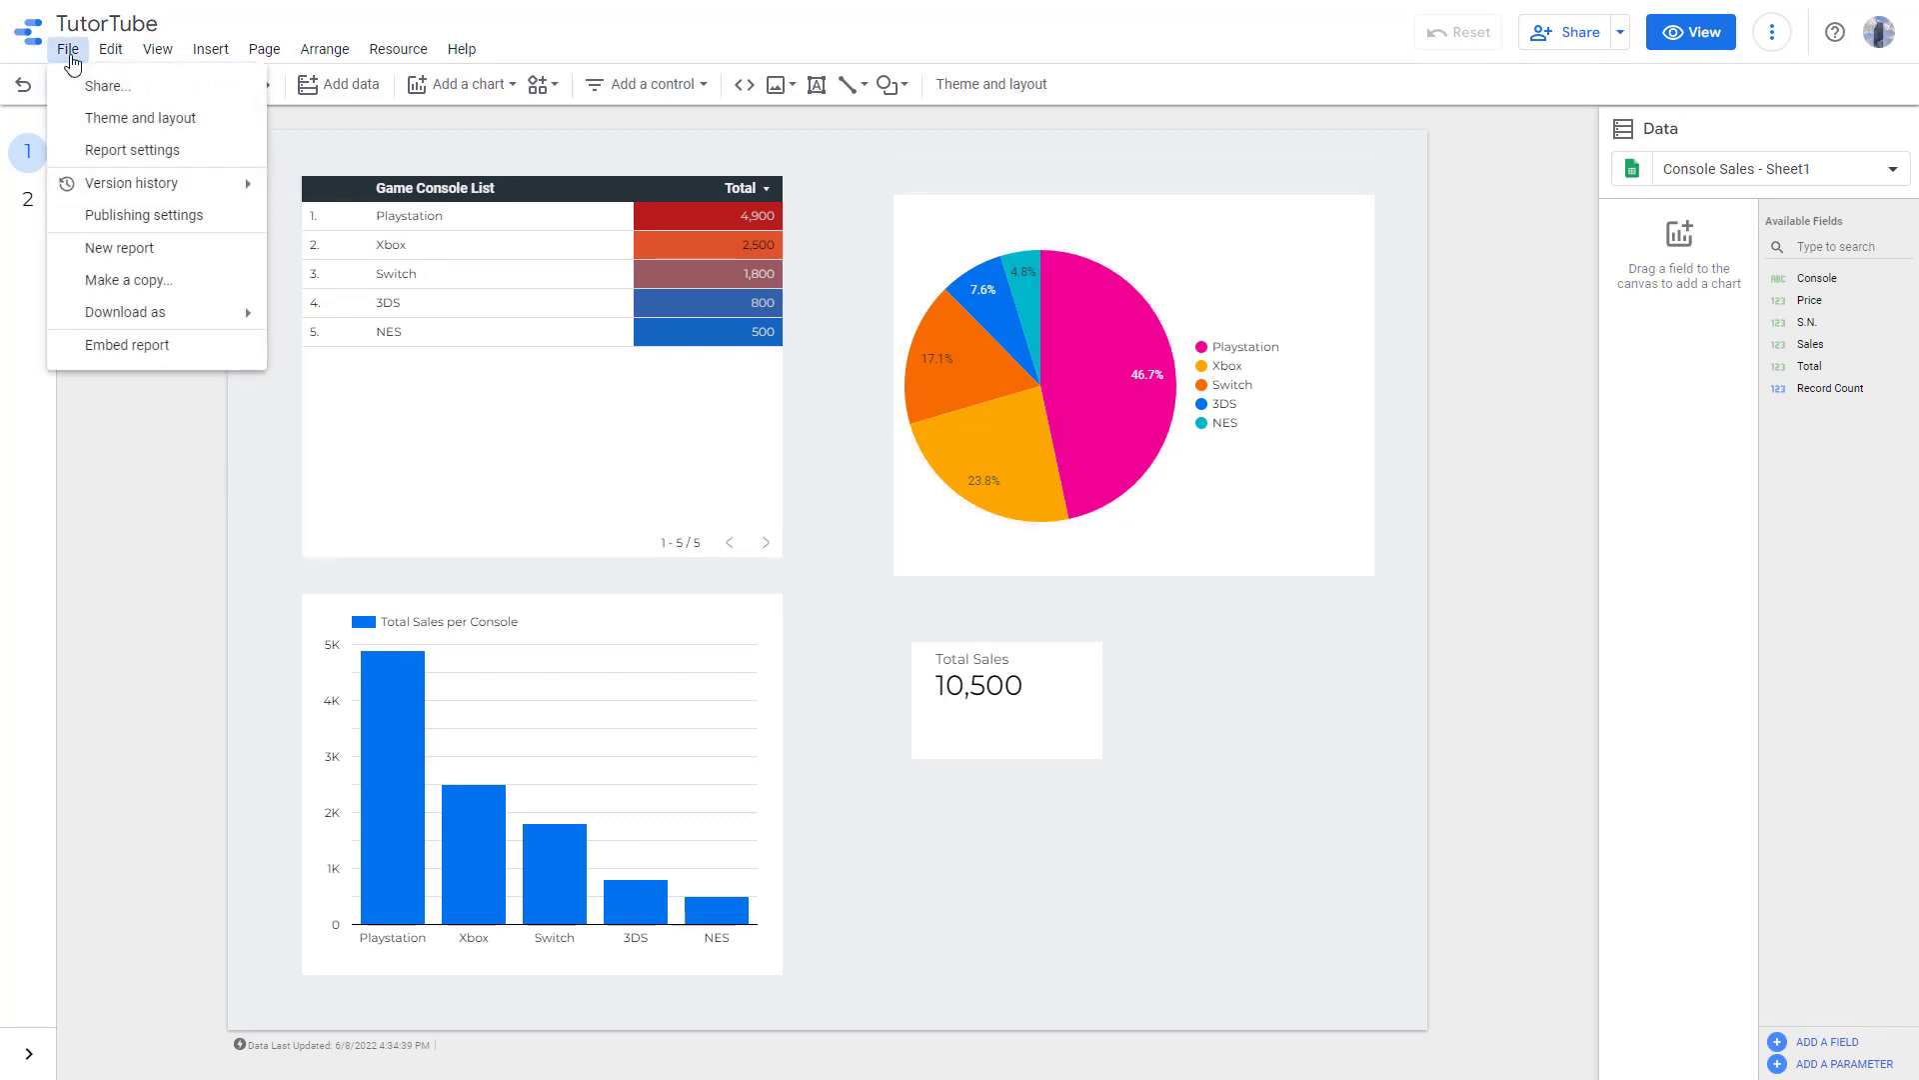
mouse_move(132, 150)
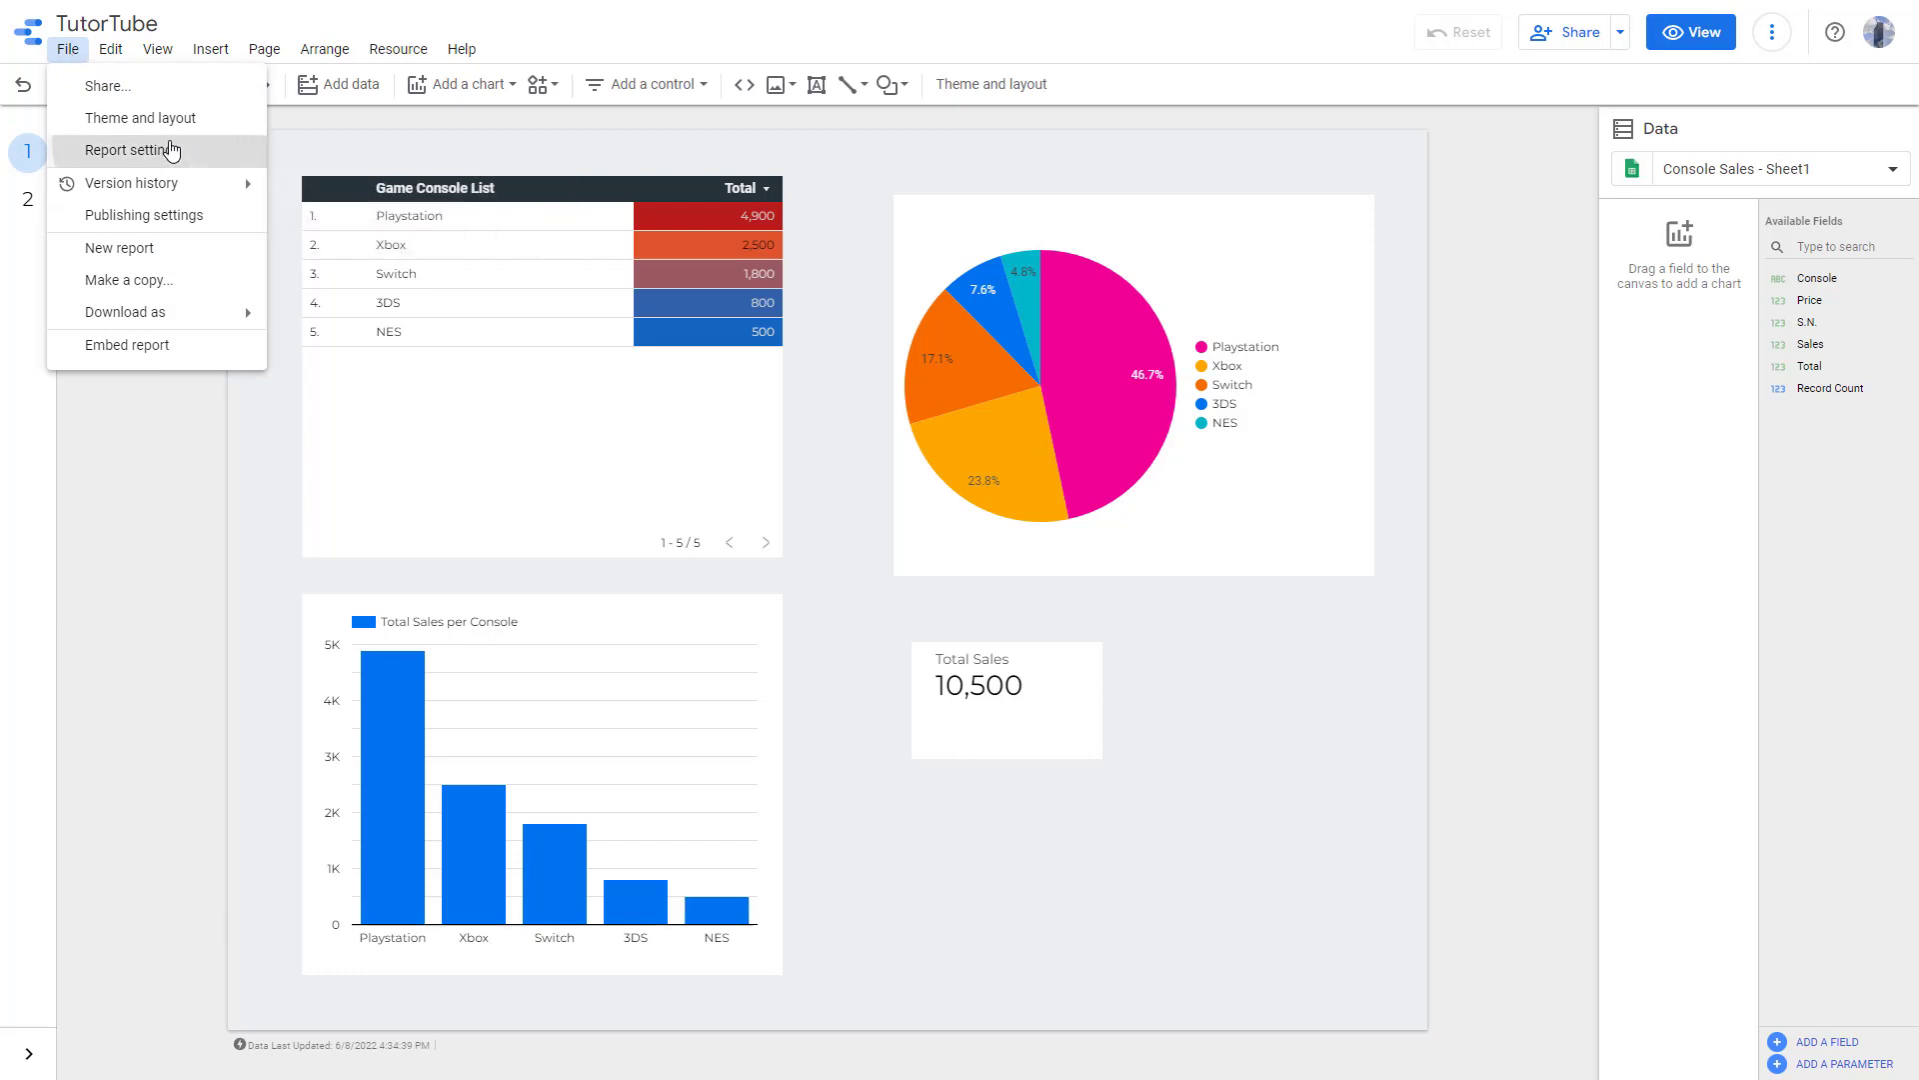
Add a report-level 'Total filter' in Report settings limiting charts to Playstation, Xbox and Switch
left_click(133, 150)
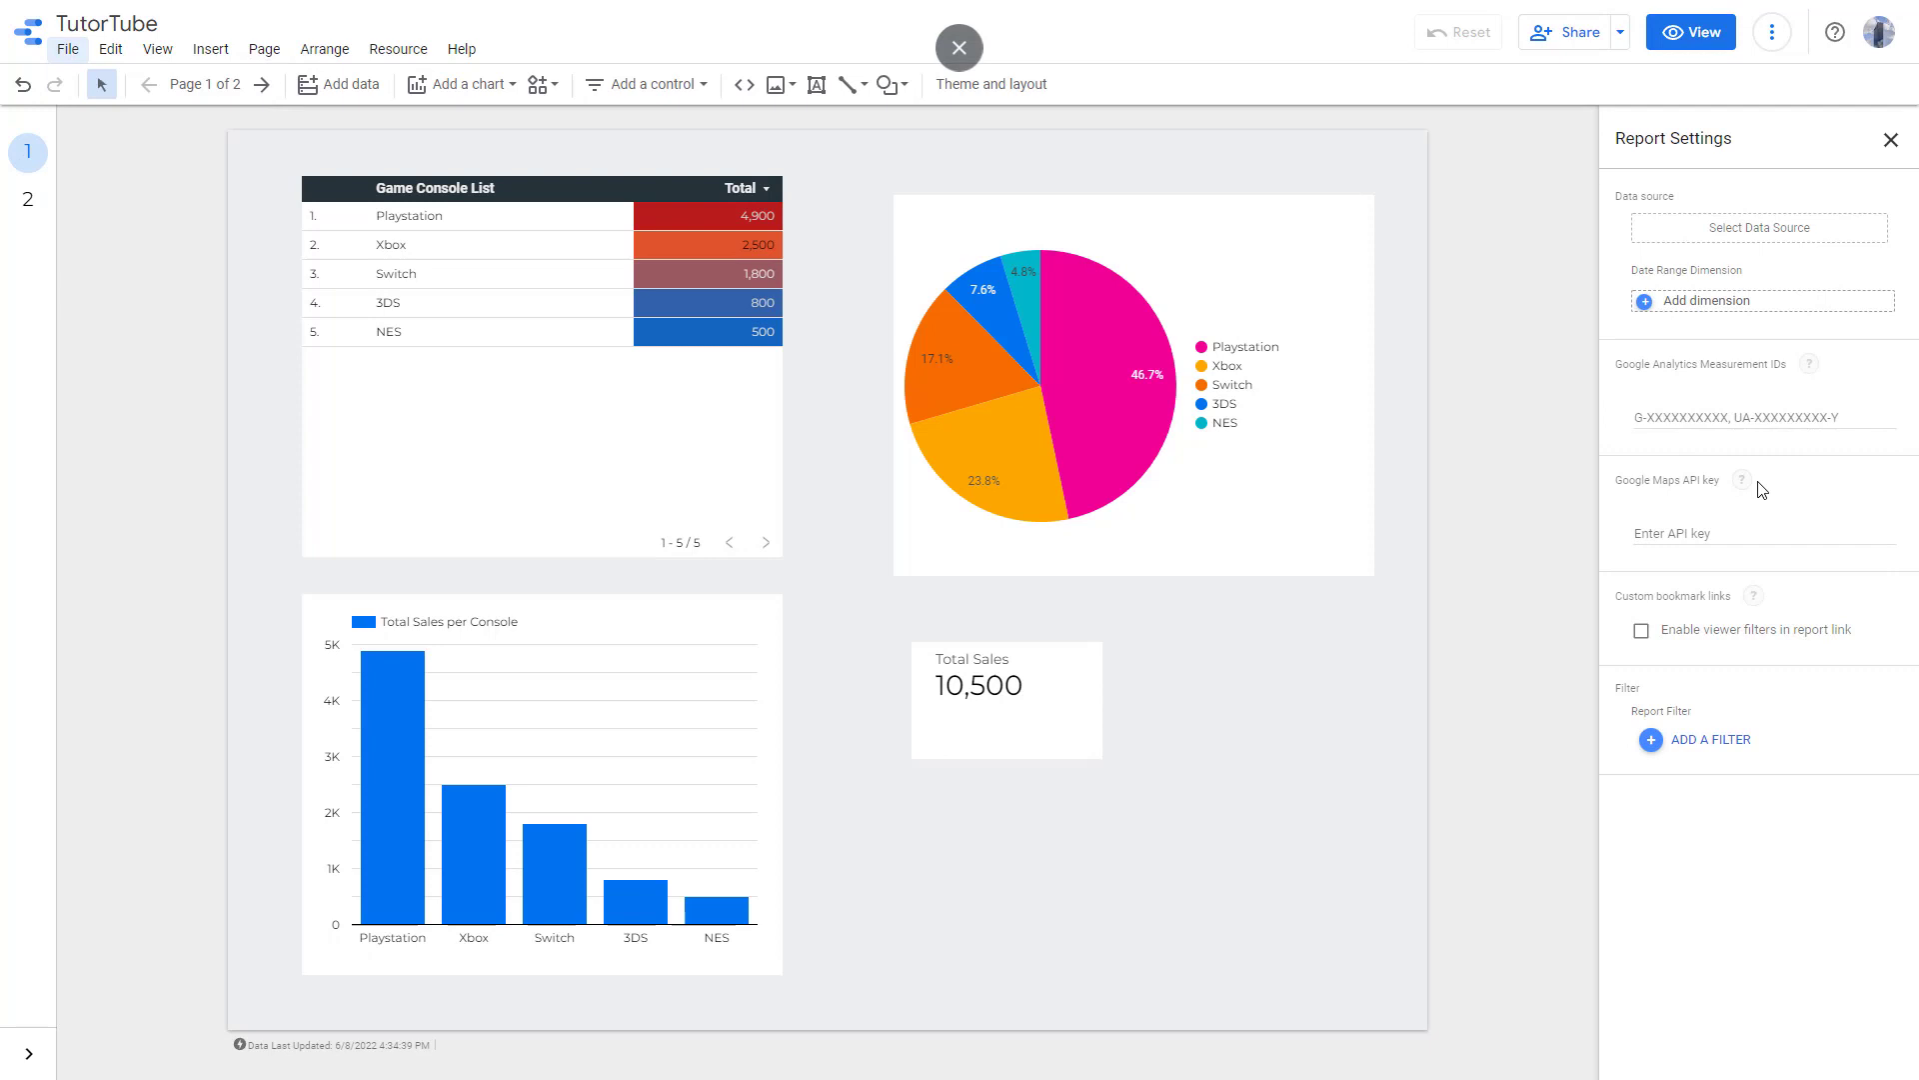
mouse_move(1710, 750)
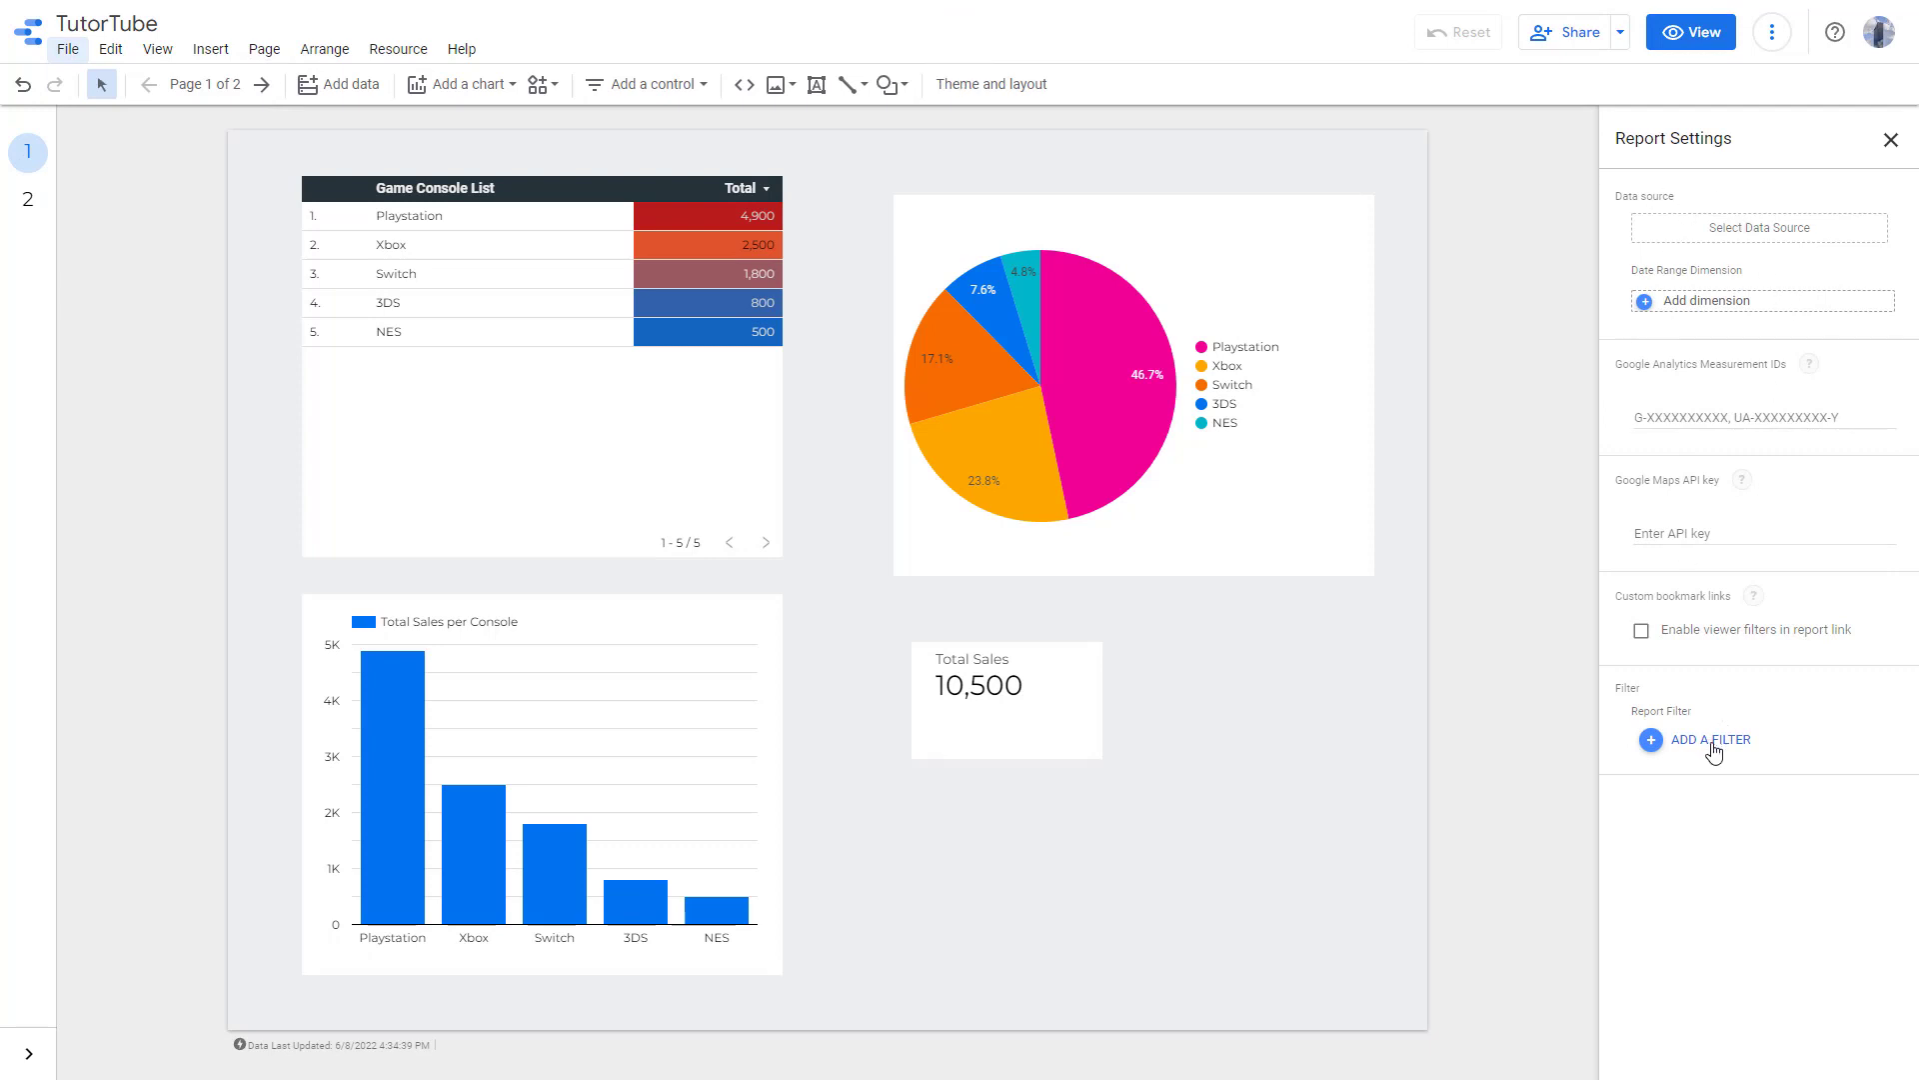
left_click(1708, 739)
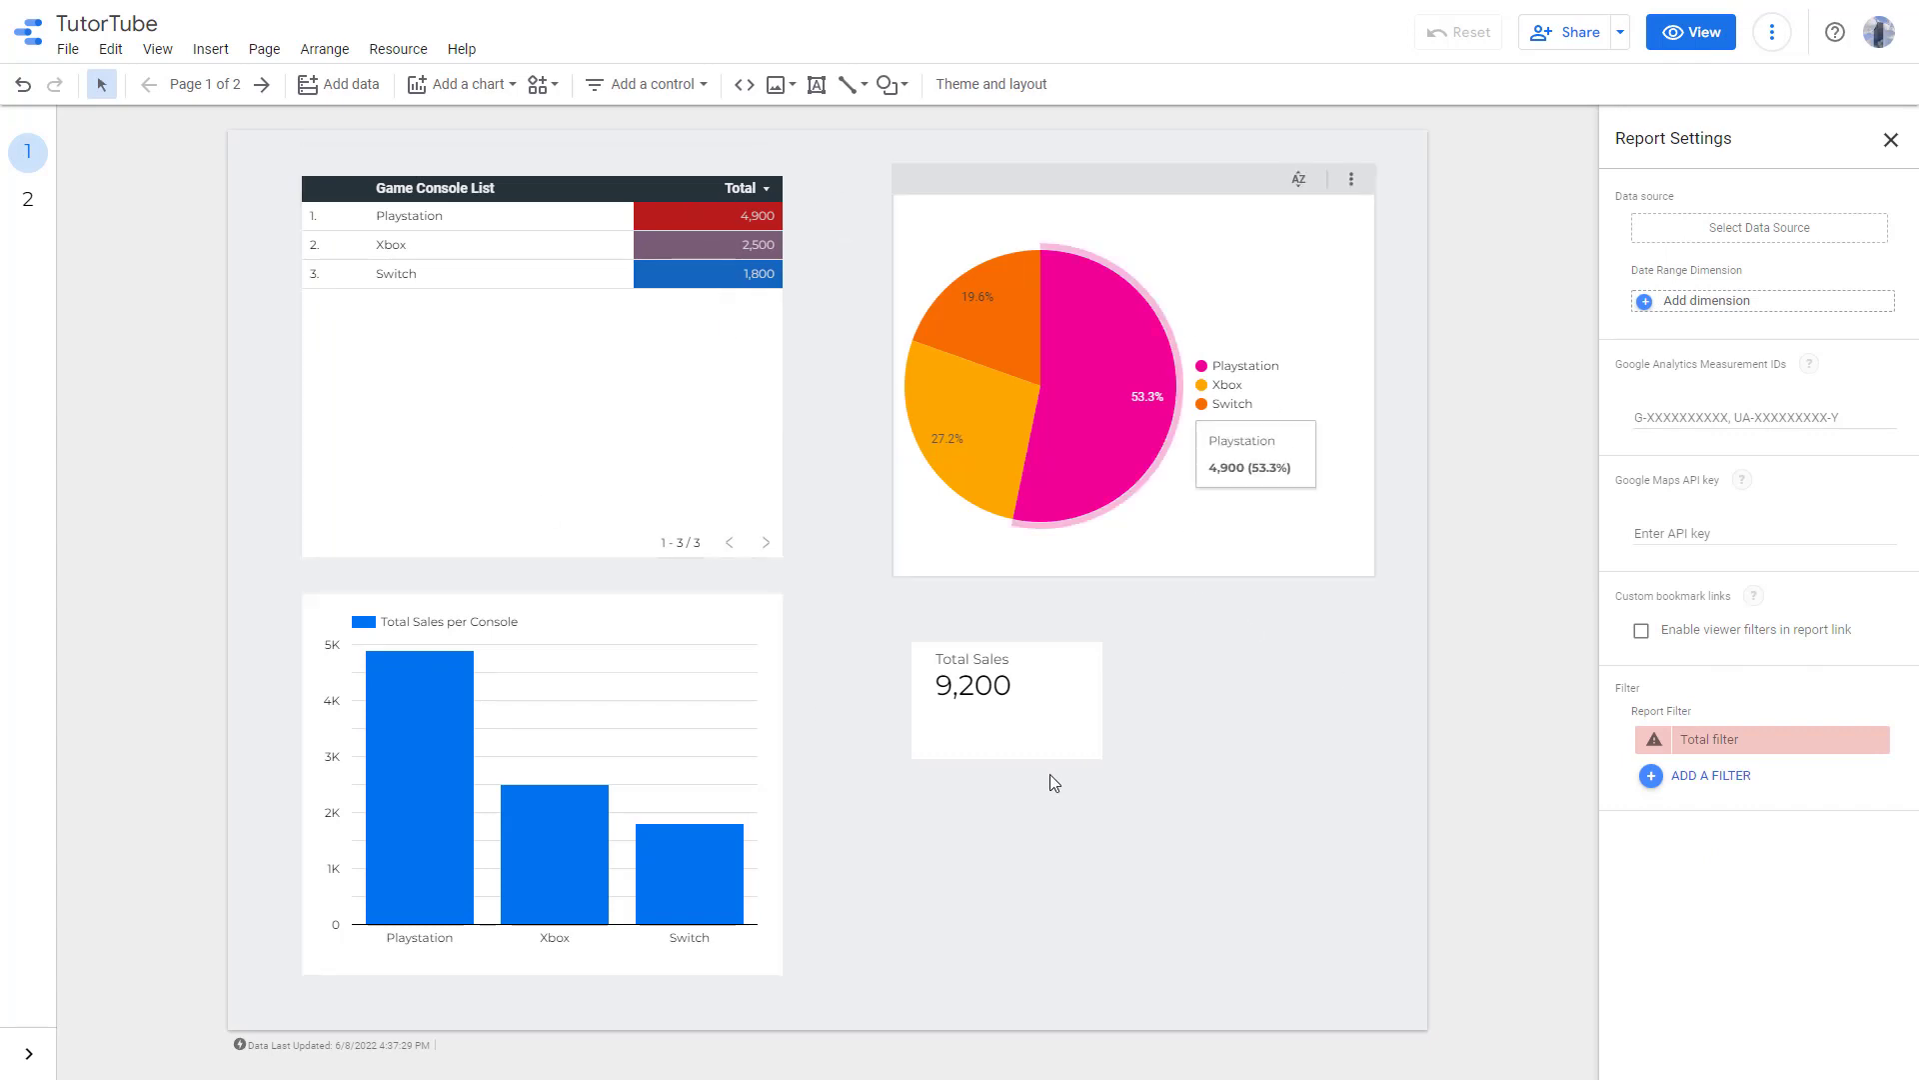
mouse_move(26, 202)
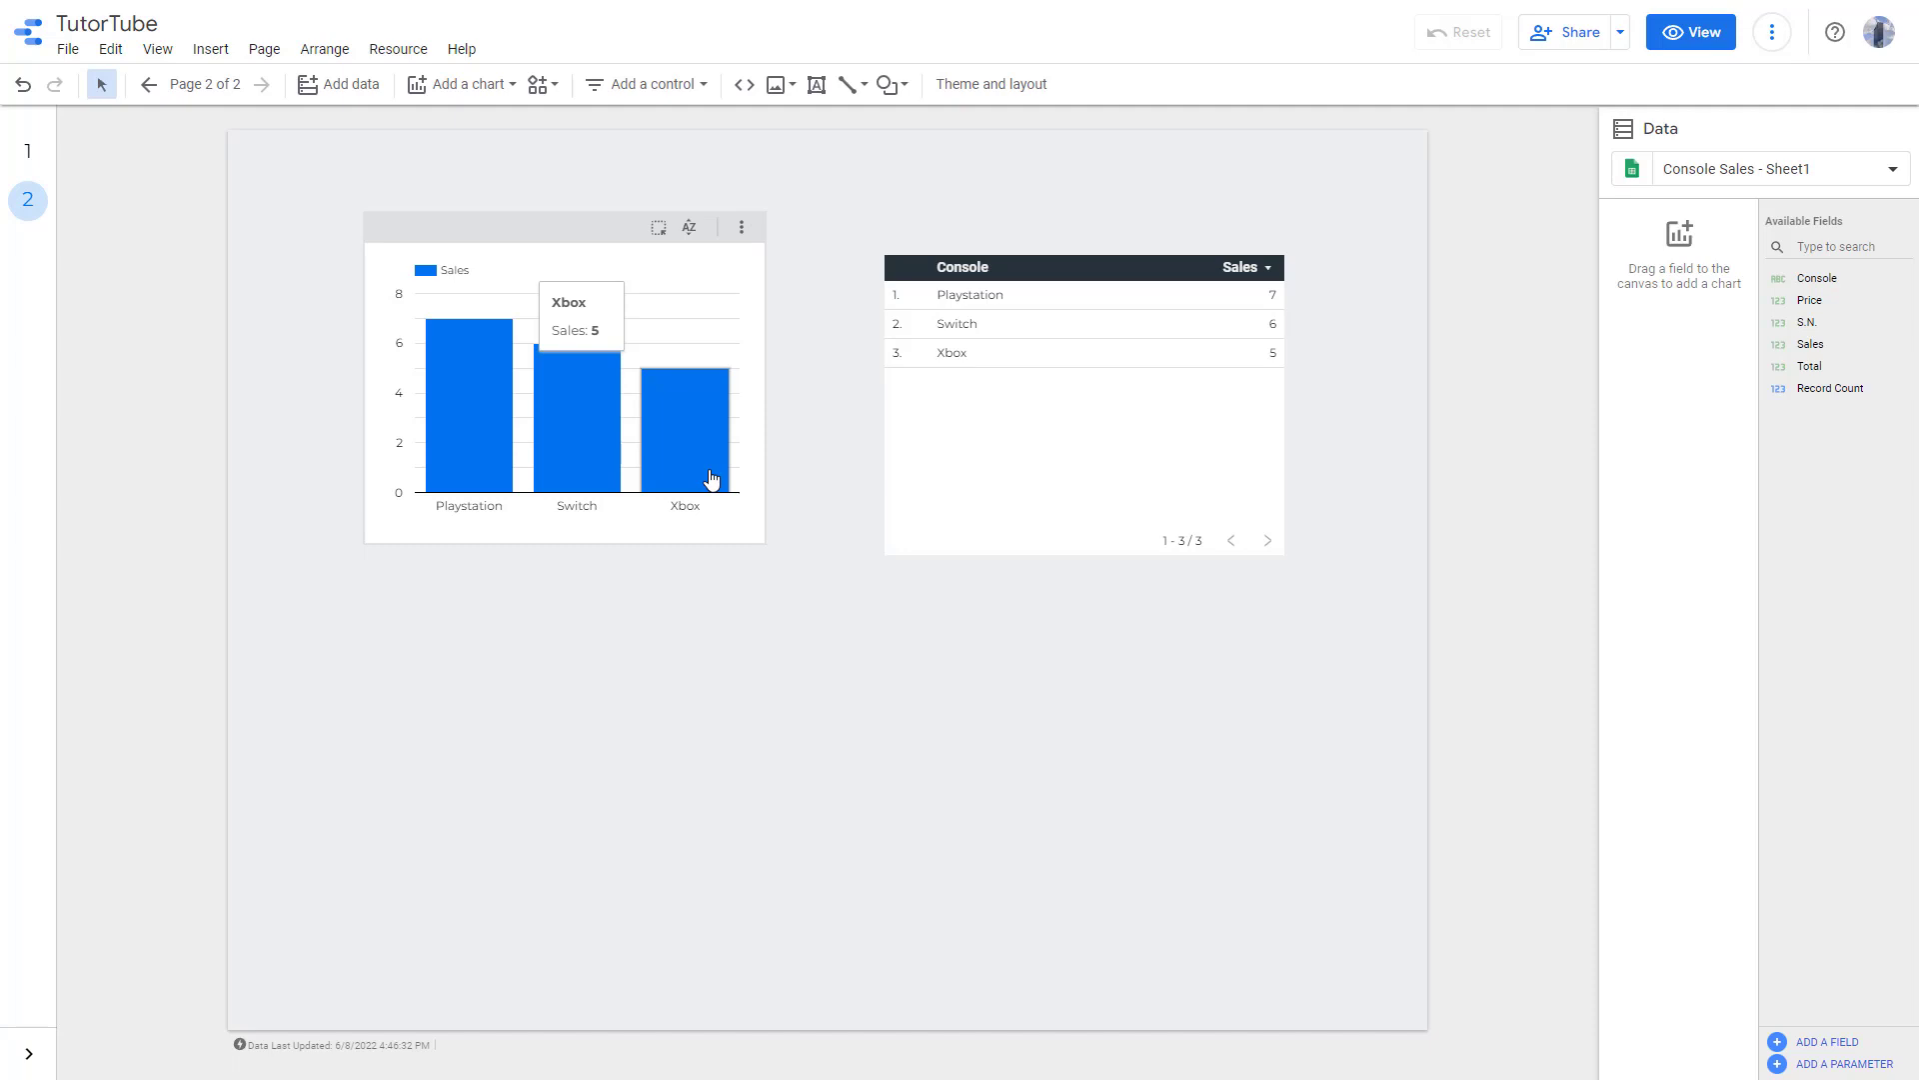
mouse_move(588, 214)
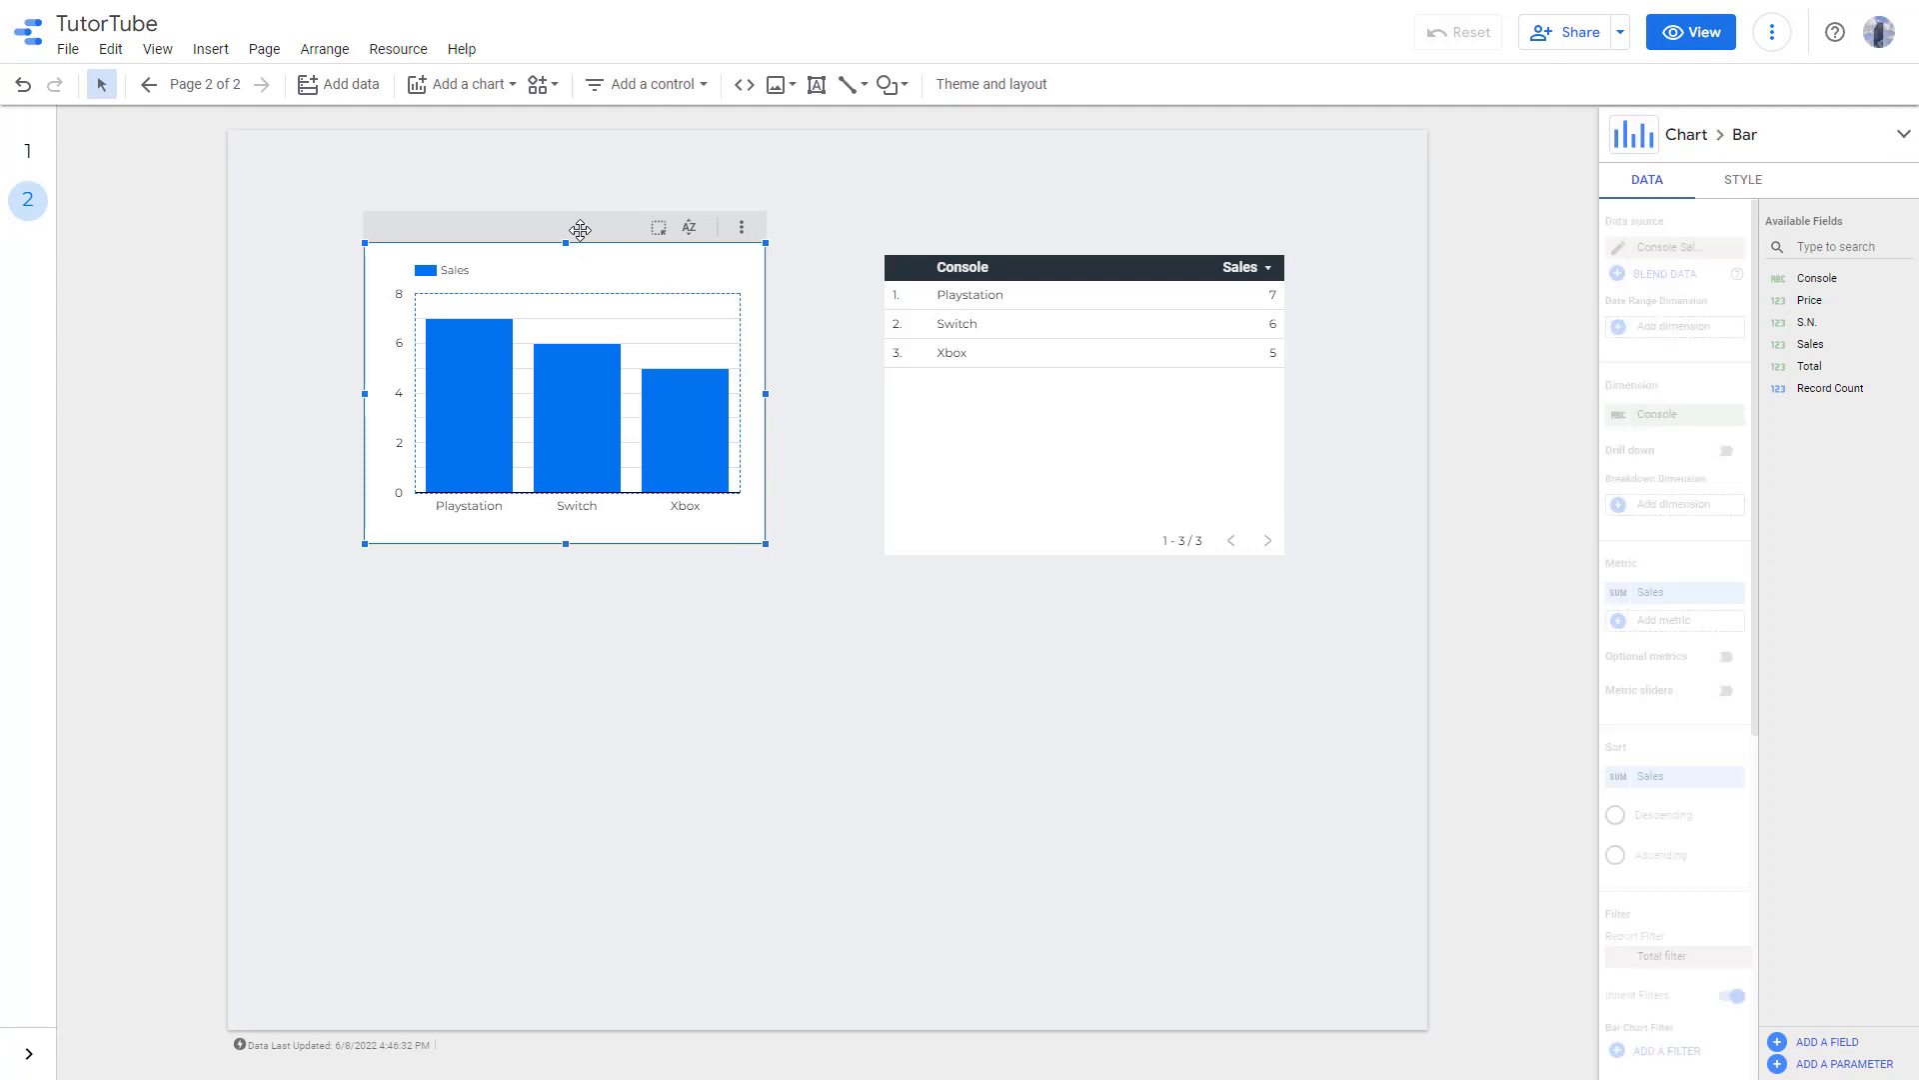
Switch off Inherit Filters on the page 2 bar chart so it shows all five consoles
scroll("down", 3)
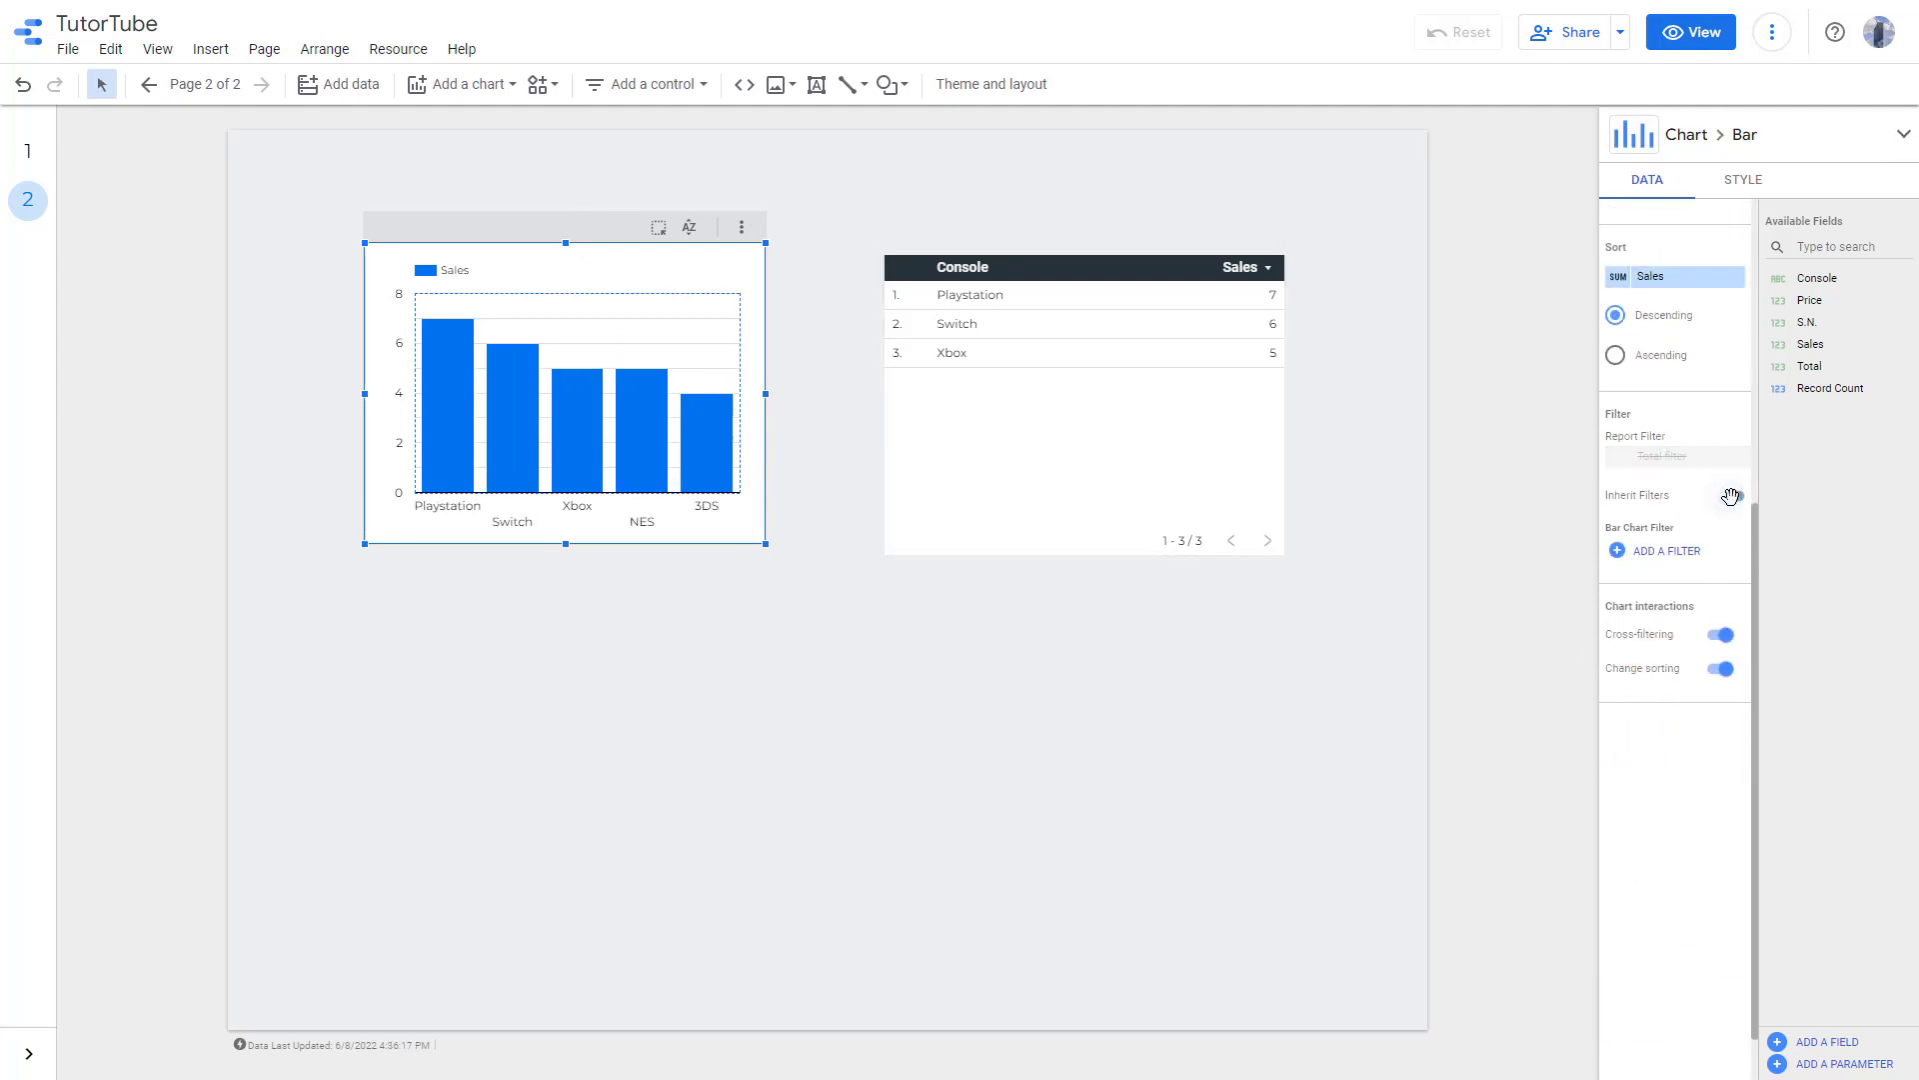
left_click(1732, 494)
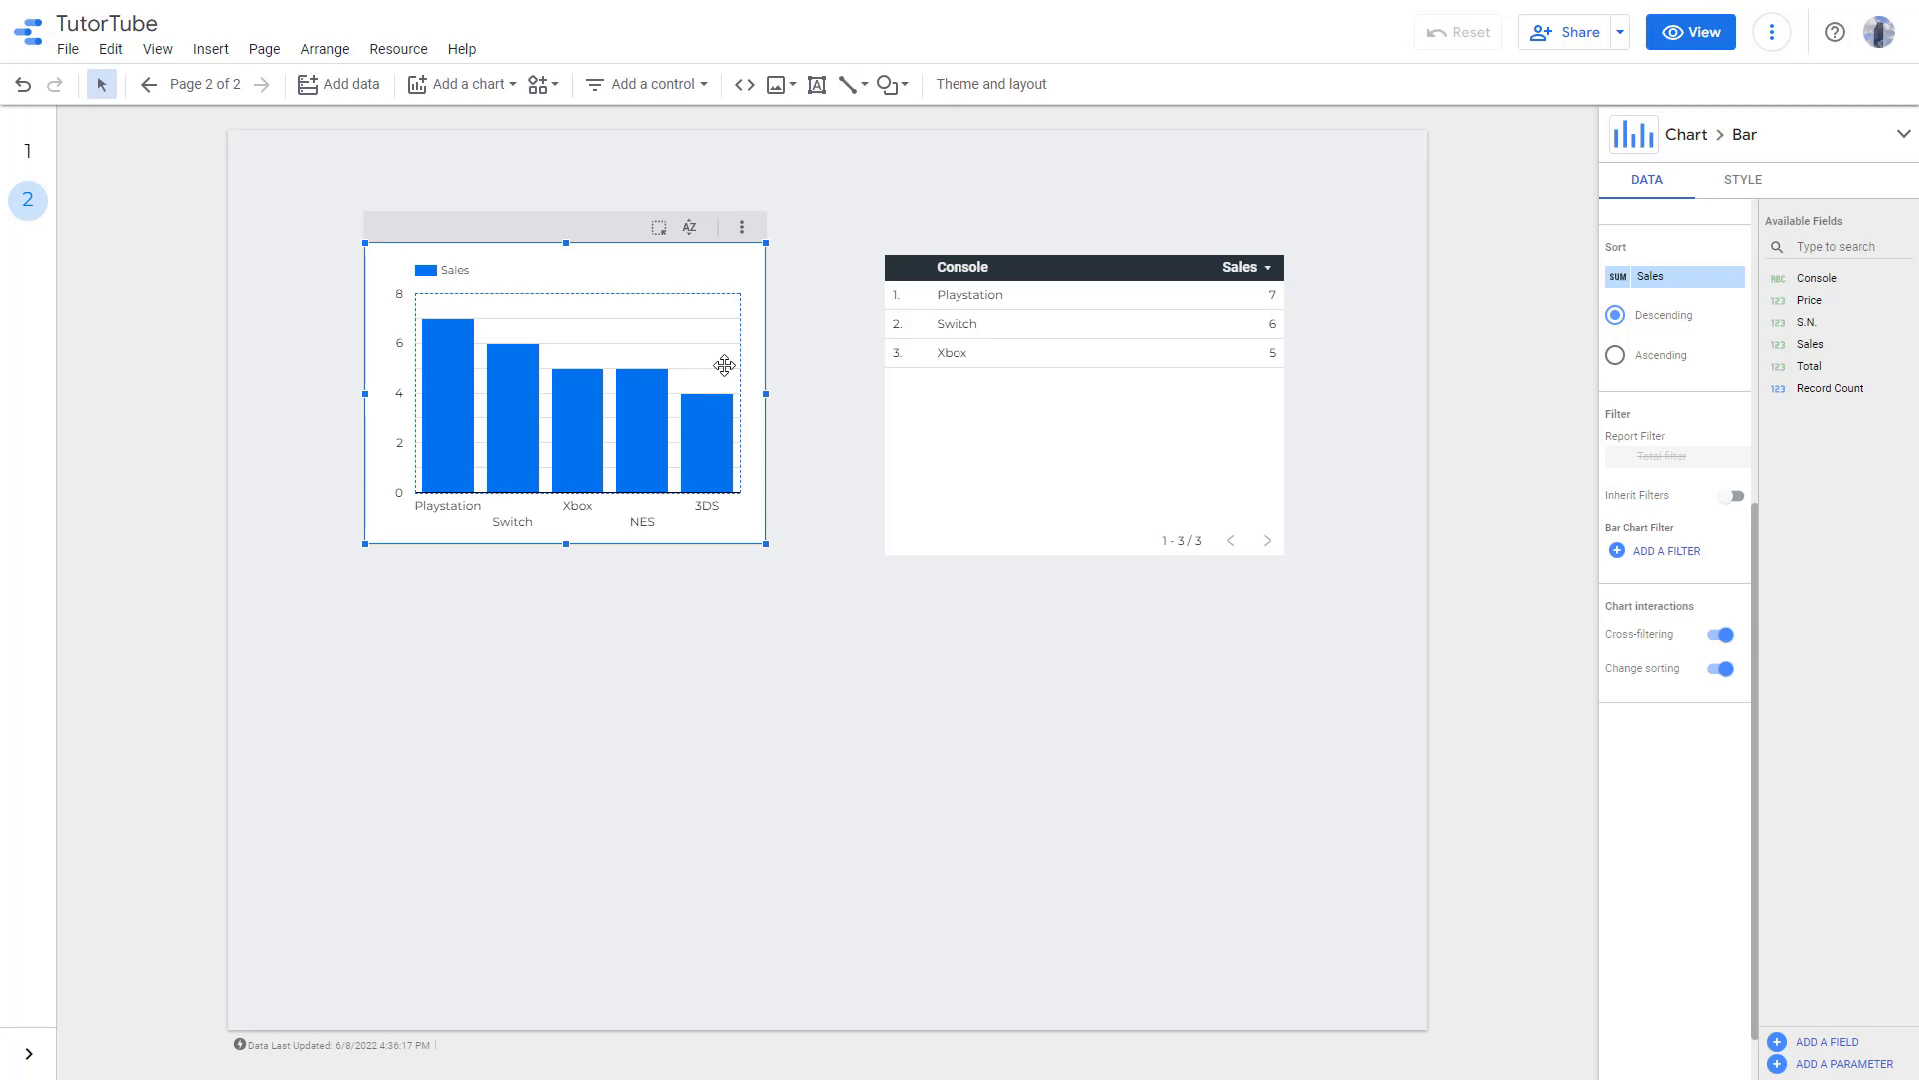
mouse_move(723, 364)
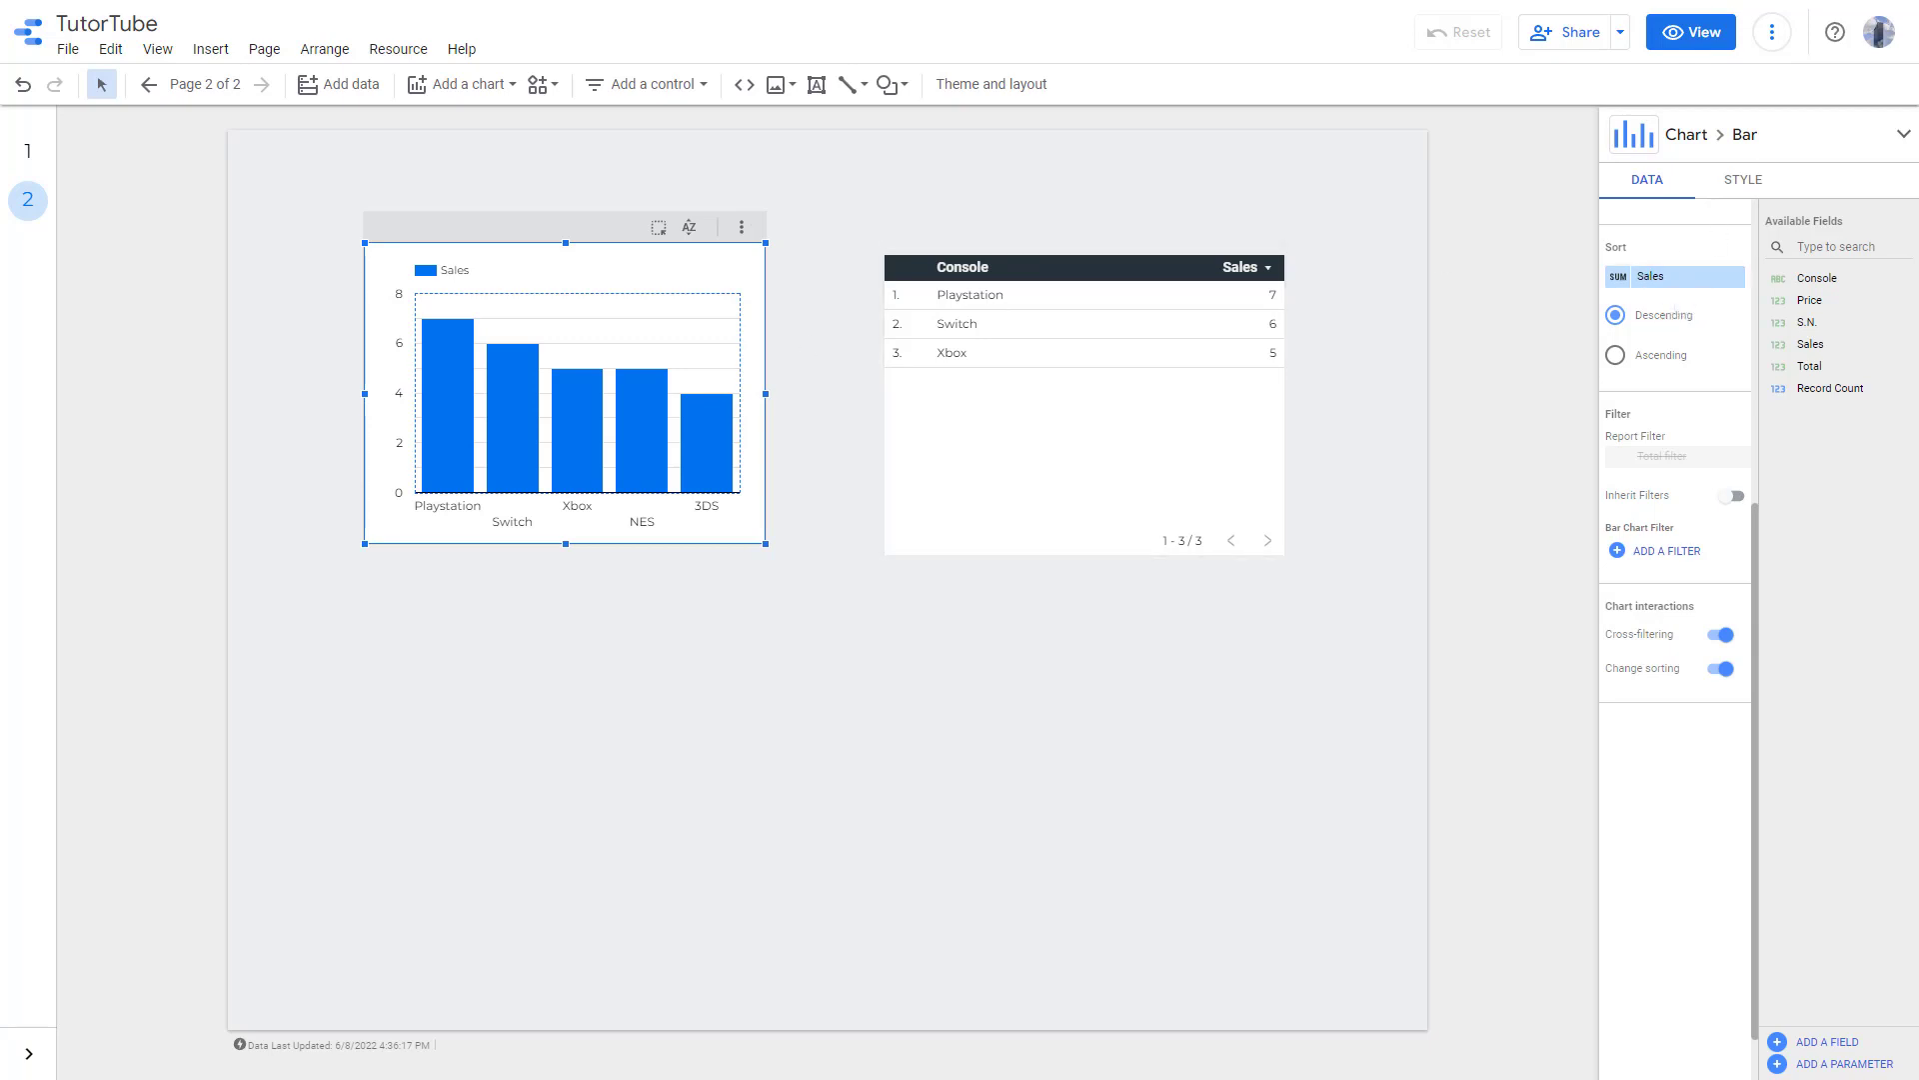